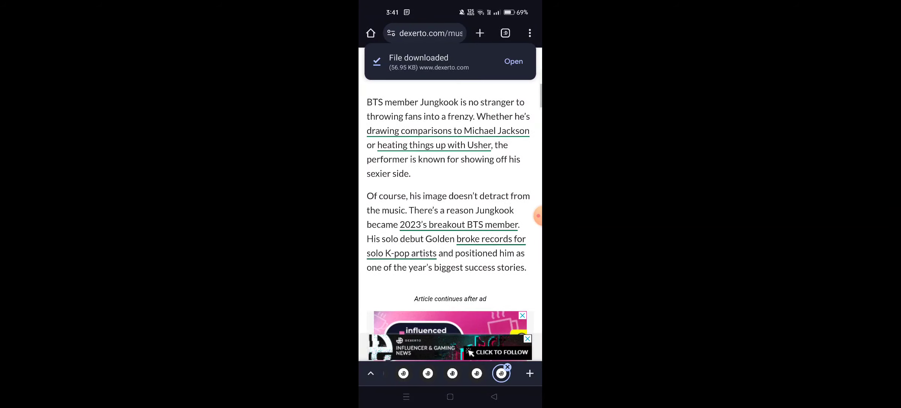
{"action": "scroll", "scroll_direction": "down", "scroll_amount": 3}
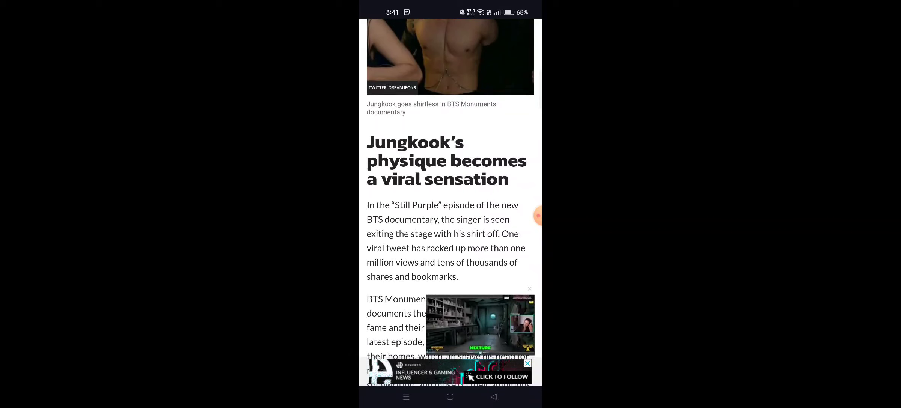
{"action": "scroll", "scroll_direction": "down", "scroll_amount": 3}
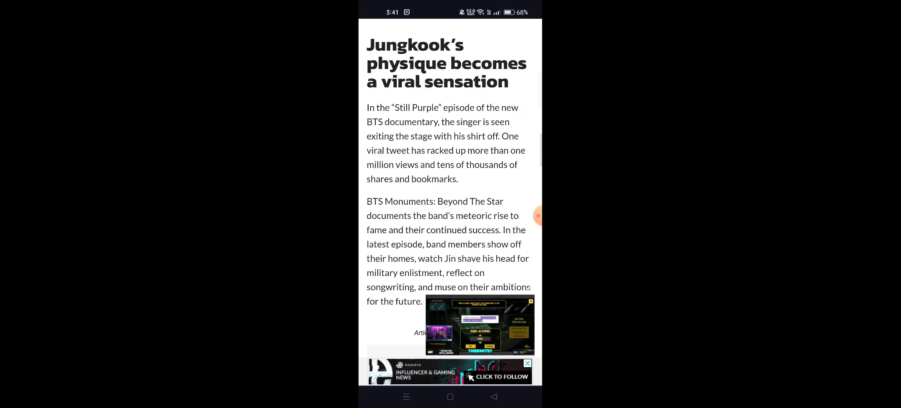
{"action": "scroll", "scroll_direction": "down", "scroll_amount": 3}
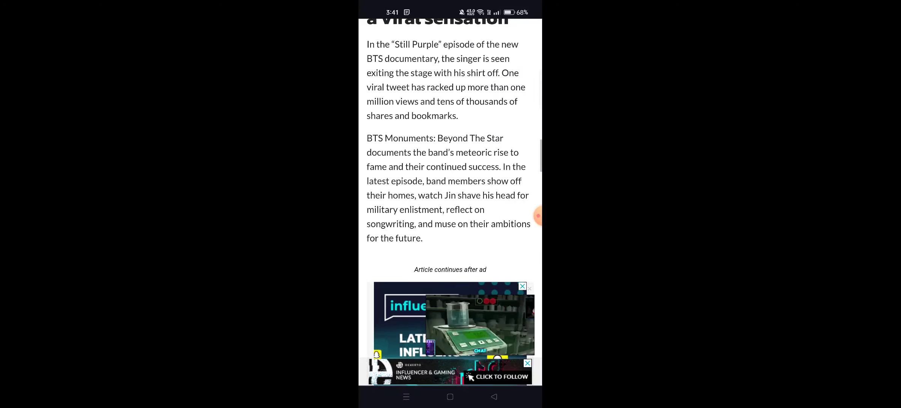
{"action": "scroll", "scroll_direction": "down", "scroll_amount": 3}
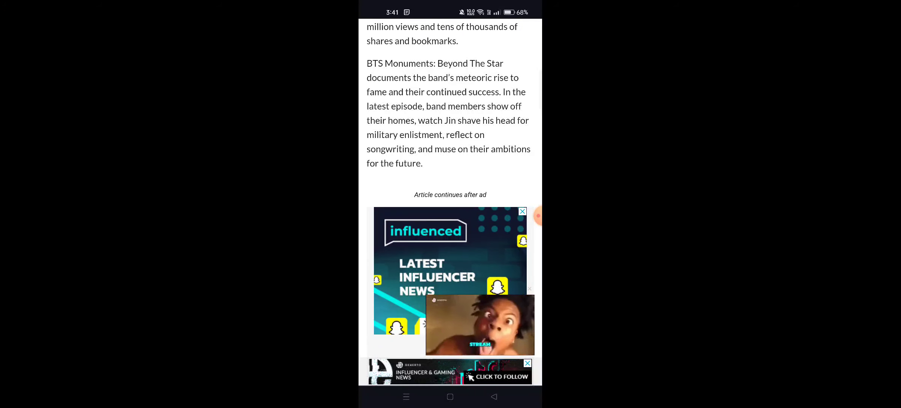
{"action": "scroll", "scroll_direction": "down", "scroll_amount": 3}
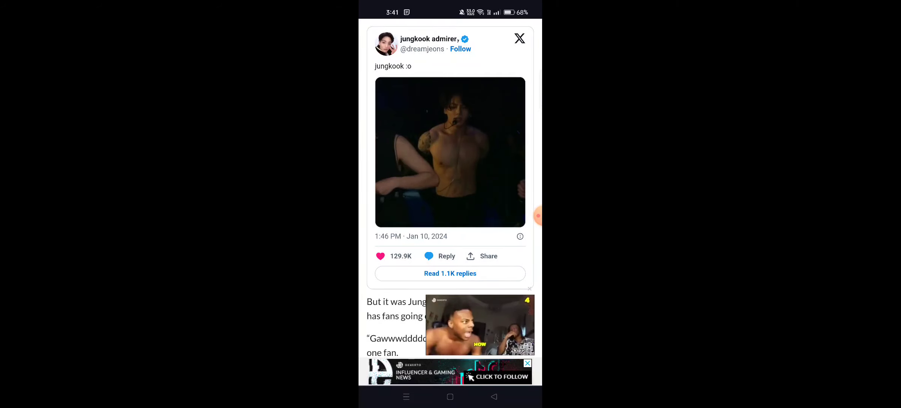
{"action": "scroll", "scroll_direction": "down", "scroll_amount": 3}
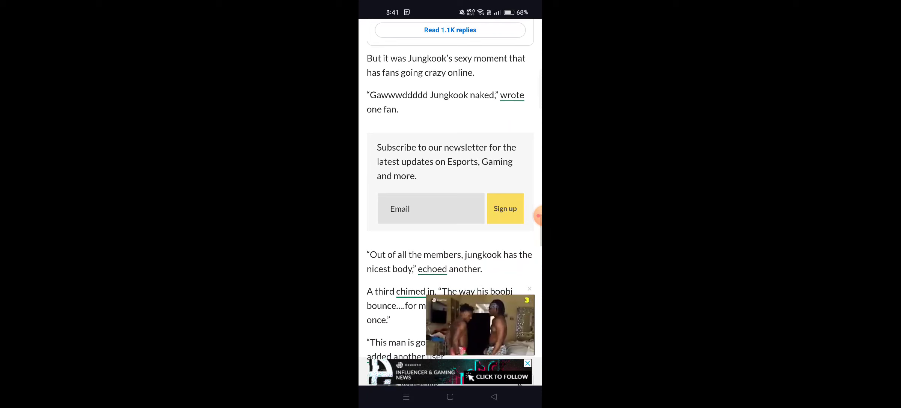
{"action": "scroll", "scroll_direction": "down", "scroll_amount": 3}
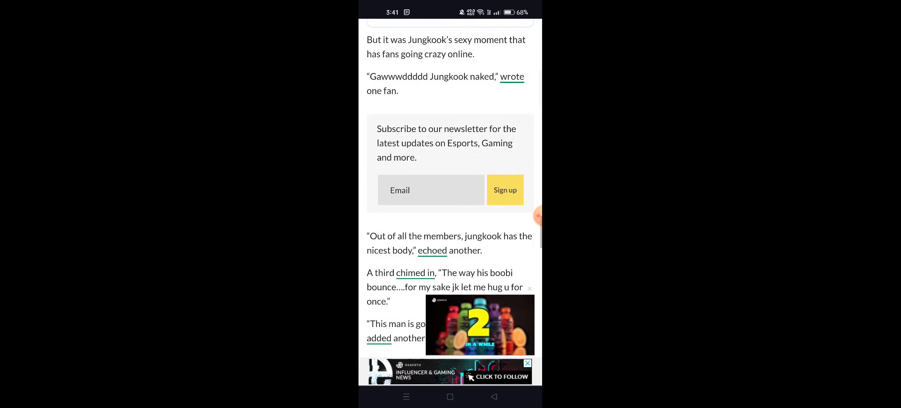
{"action": "scroll", "scroll_direction": "down", "scroll_amount": 3}
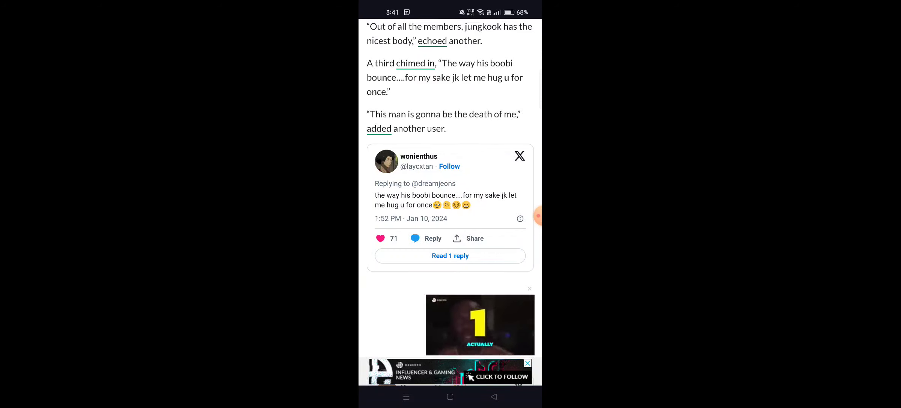
{"action": "scroll", "scroll_direction": "down", "scroll_amount": 3}
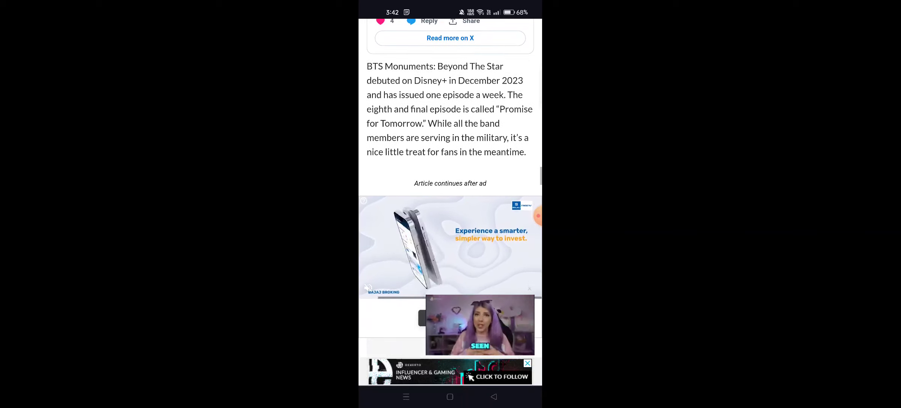
{"action": "scroll", "scroll_direction": "down", "scroll_amount": 3}
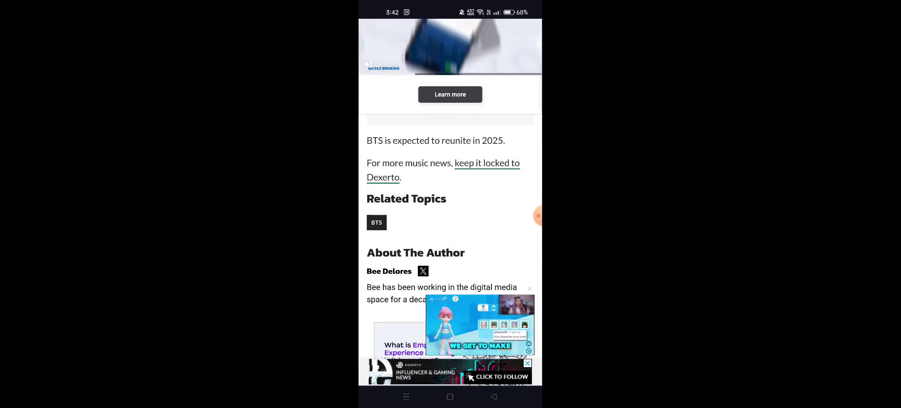